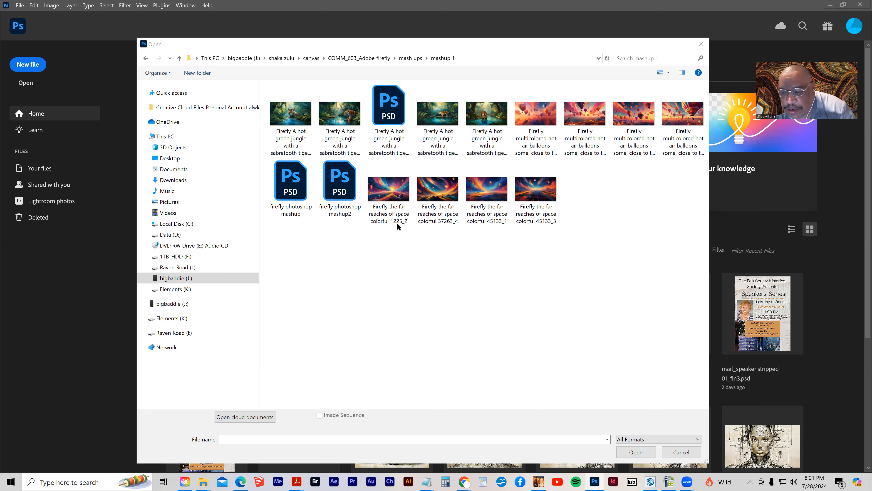
- Open the 'firefly photoshop mashup2' composite file from the Open dialog
{"action": "left_click", "coordinate": [340, 181]}
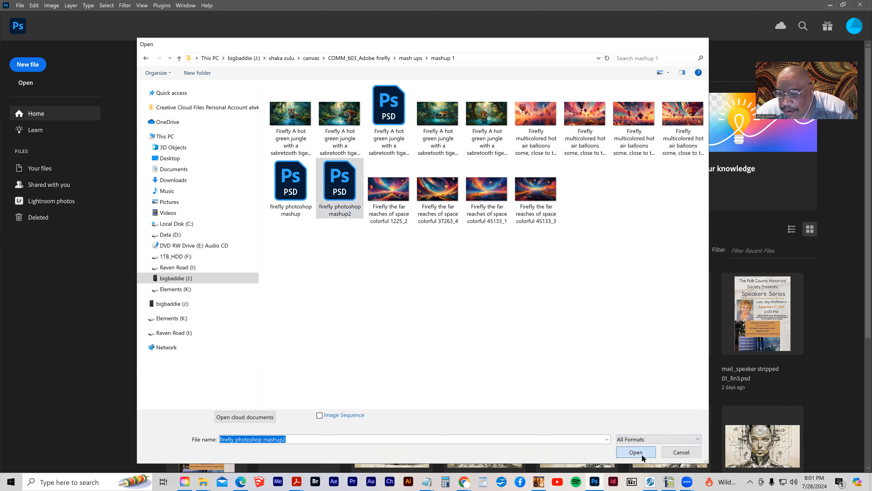
{"action": "left_click", "coordinate": [635, 451]}
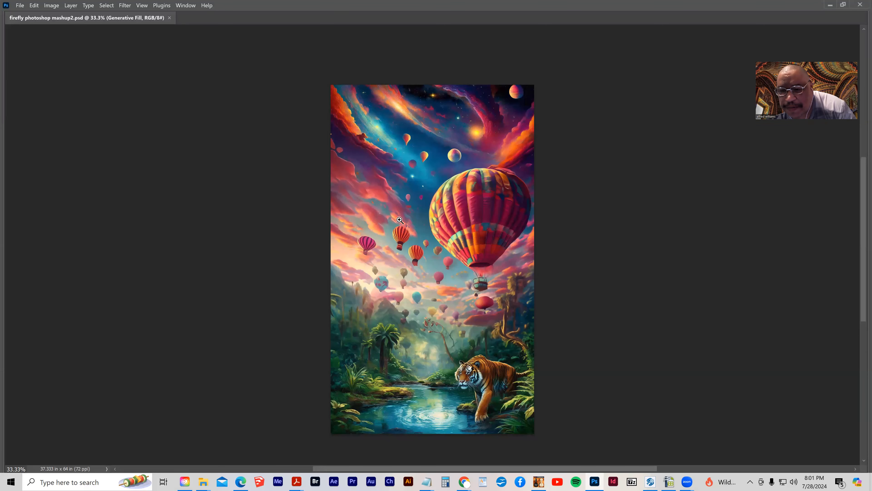
- Open the Firefly jungle tiger JPG via File > Open and bring its document forward
{"action": "left_click", "coordinate": [20, 5]}
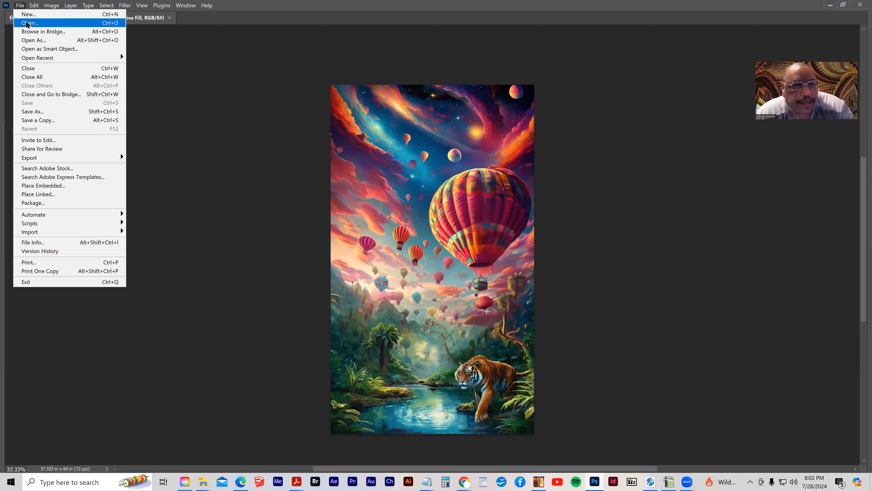
{"action": "left_click", "coordinate": [29, 23]}
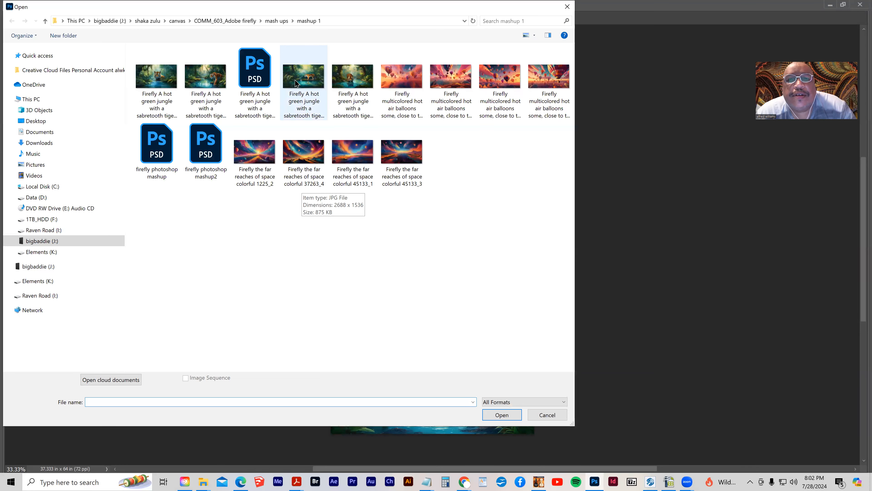
{"action": "left_click", "coordinate": [304, 77]}
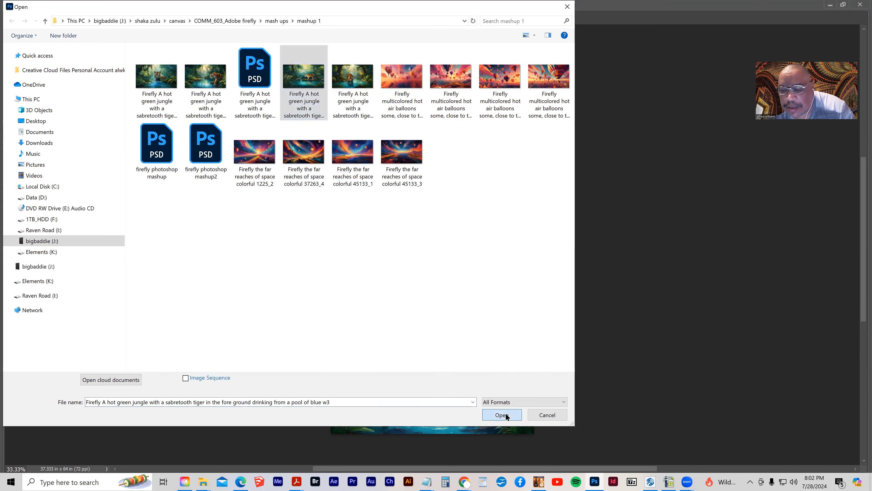
{"action": "left_click", "coordinate": [501, 415]}
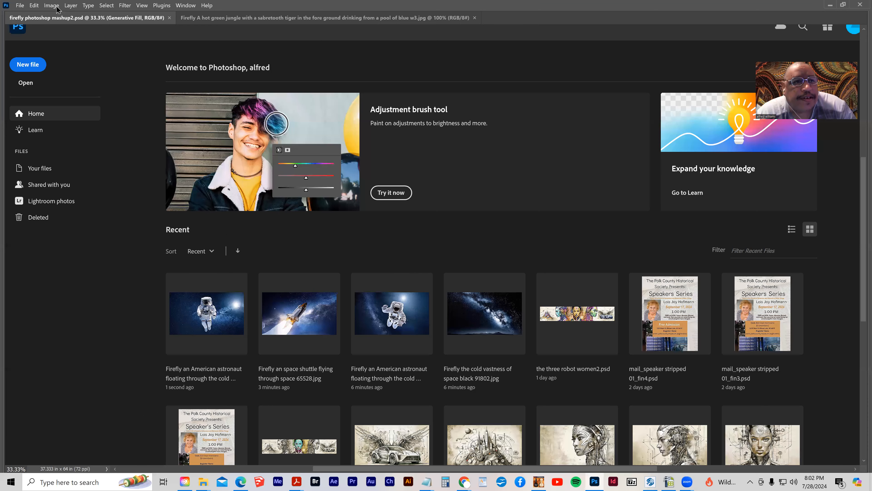
{"action": "left_click", "coordinate": [326, 18]}
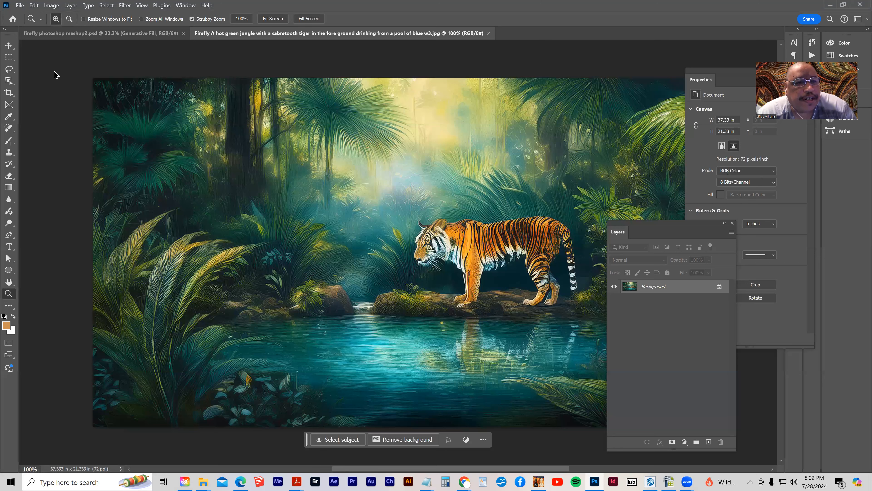
- Resize the canvas to 4608 pixels tall, anchored bottom-center, leaving white space above the tiger
{"action": "left_click", "coordinate": [51, 5]}
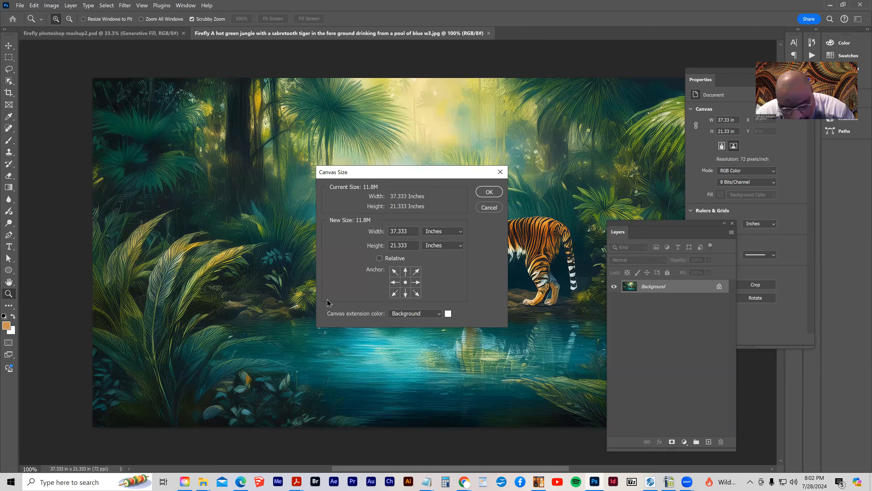
{"action": "mouse_move", "coordinate": [443, 297]}
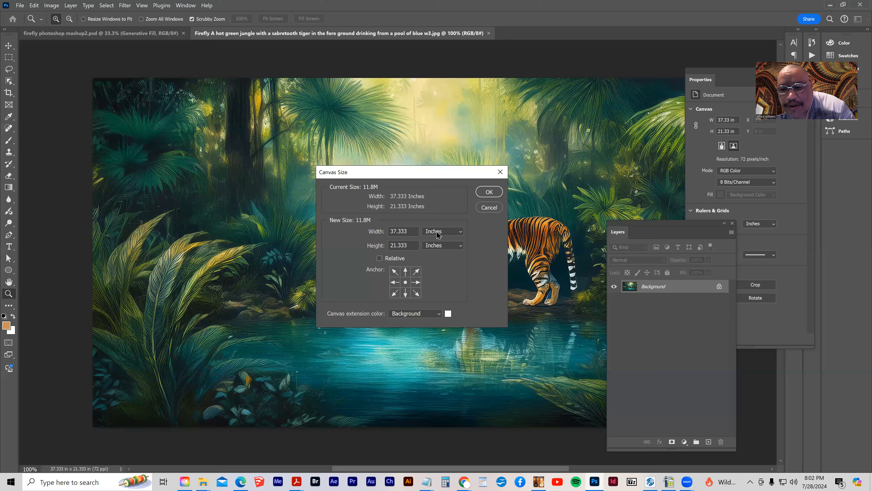
{"action": "mouse_move", "coordinate": [440, 264]}
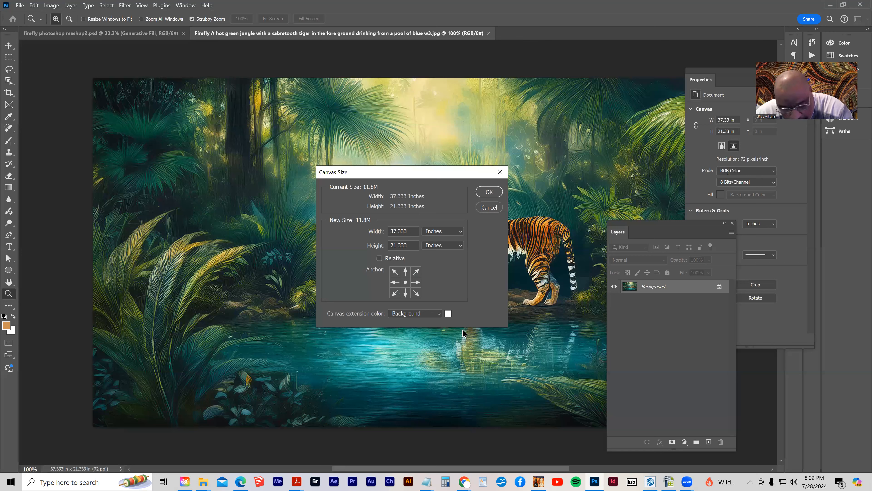
{"action": "left_click", "coordinate": [460, 231]}
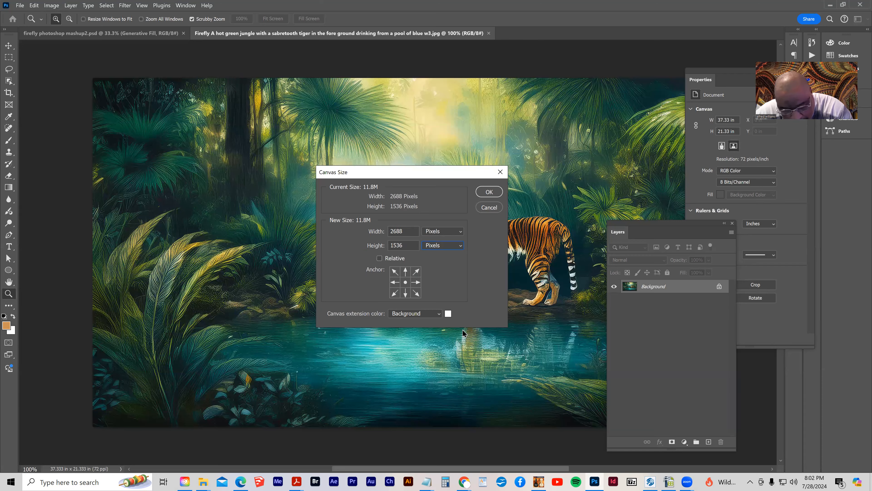
{"action": "mouse_move", "coordinate": [458, 332]}
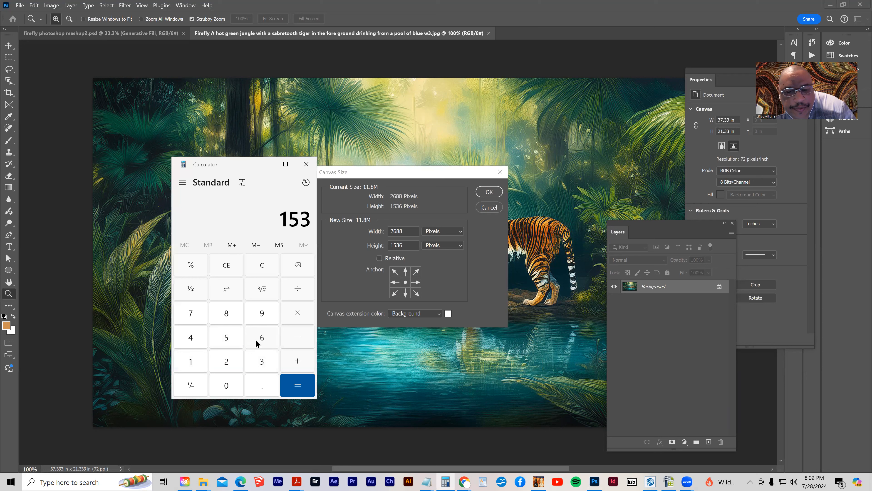
{"action": "left_click", "coordinate": [297, 385]}
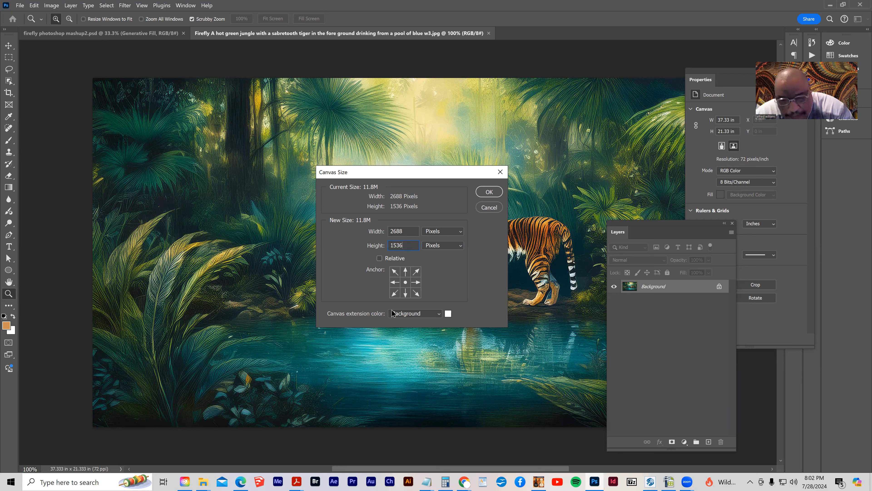
{"action": "type", "text": "4608"}
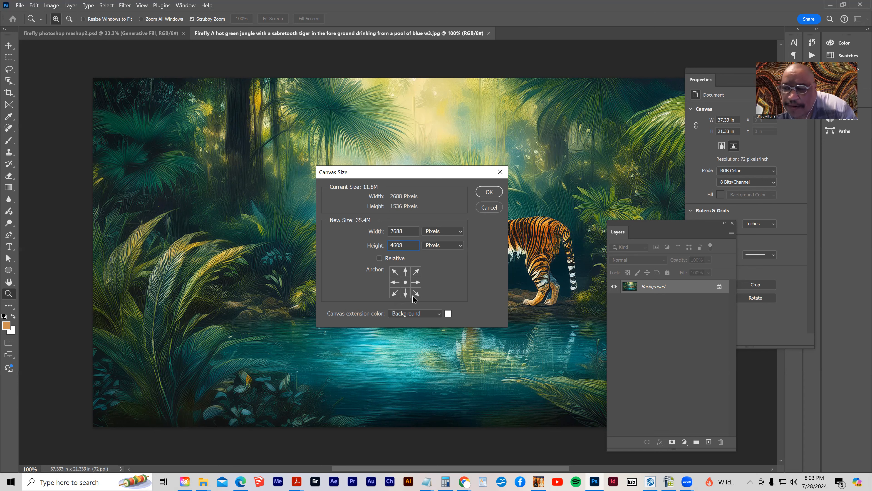
{"action": "mouse_move", "coordinate": [406, 273]}
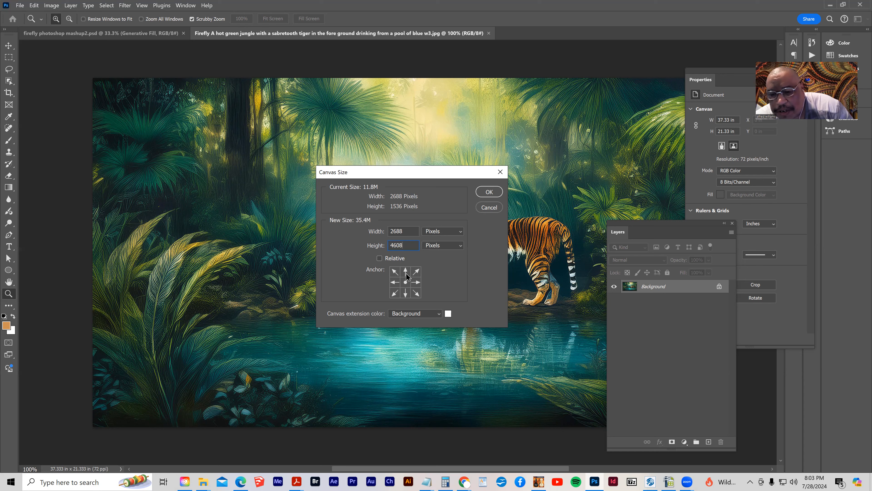
{"action": "left_click", "coordinate": [406, 271]}
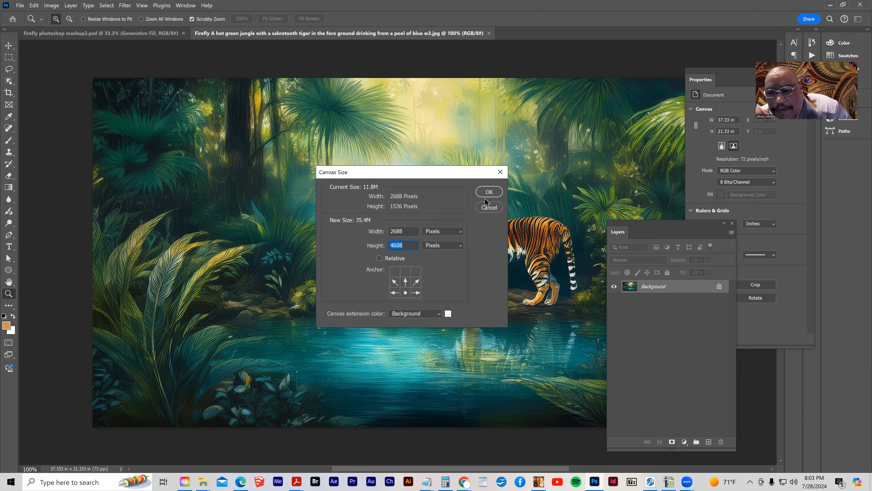
{"action": "left_click", "coordinate": [489, 191]}
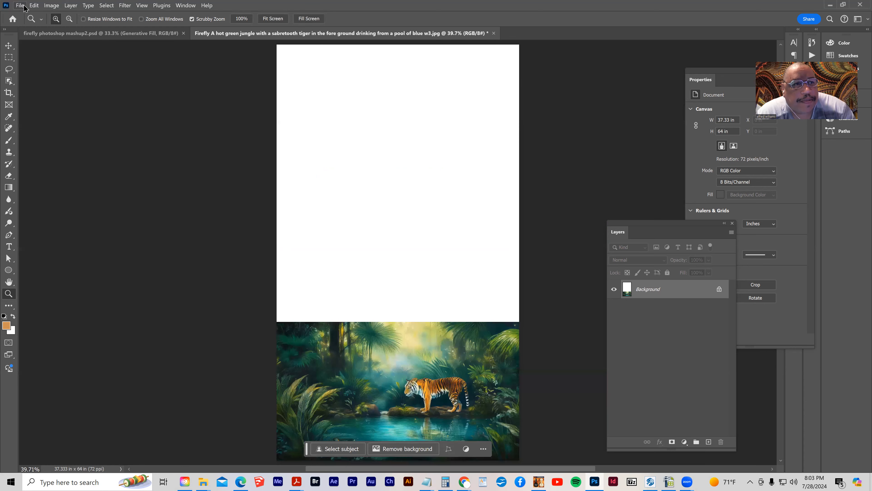
- Open the hot air balloons JPG and place it as a layer directly above the jungle scene
{"action": "left_click", "coordinate": [19, 5]}
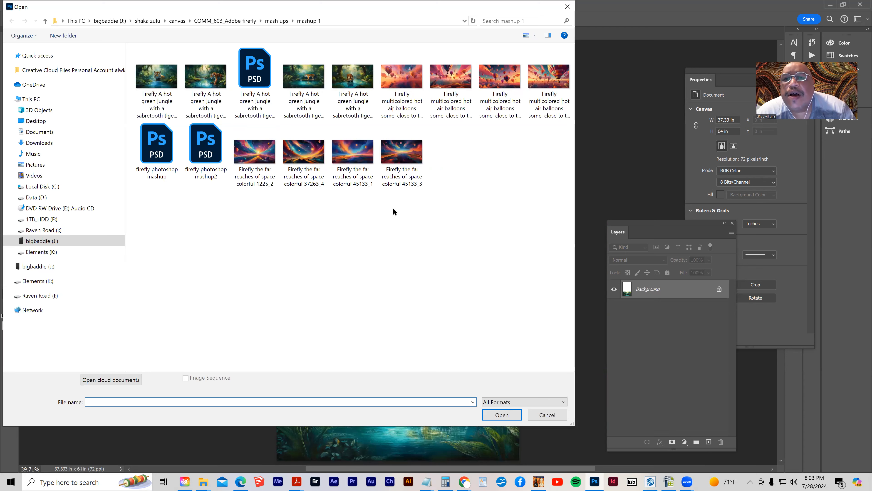
{"action": "left_click", "coordinate": [402, 77]}
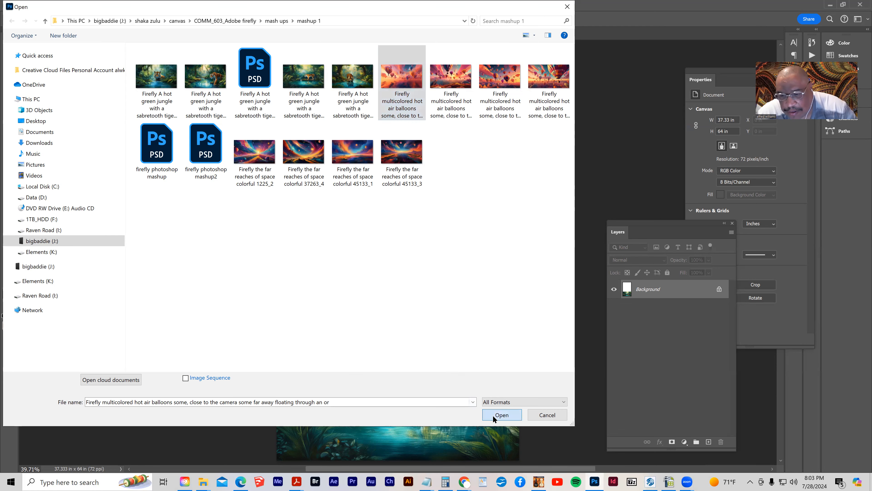
{"action": "left_click", "coordinate": [501, 414]}
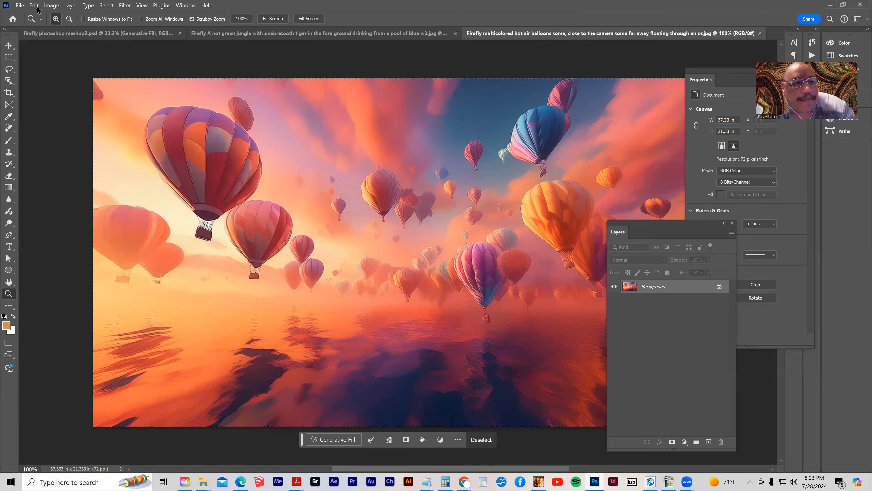
{"action": "mouse_move", "coordinate": [140, 100]}
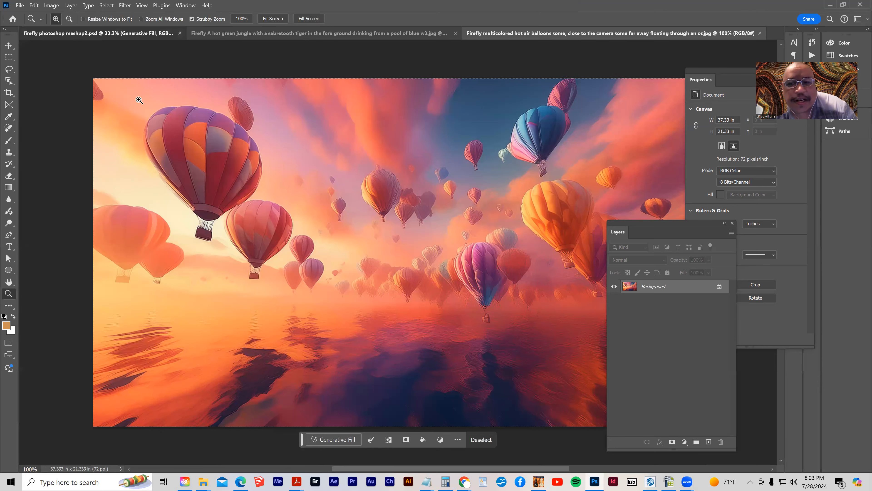
{"action": "left_click", "coordinate": [335, 439]}
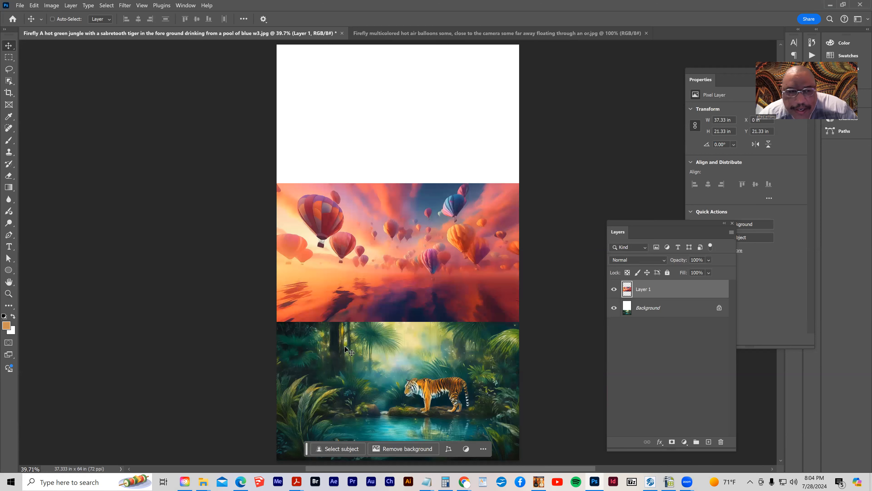
- Flatten the layers and run Generative Fill on a rectangular band across the balloon–jungle seam
{"action": "left_click", "coordinate": [9, 50]}
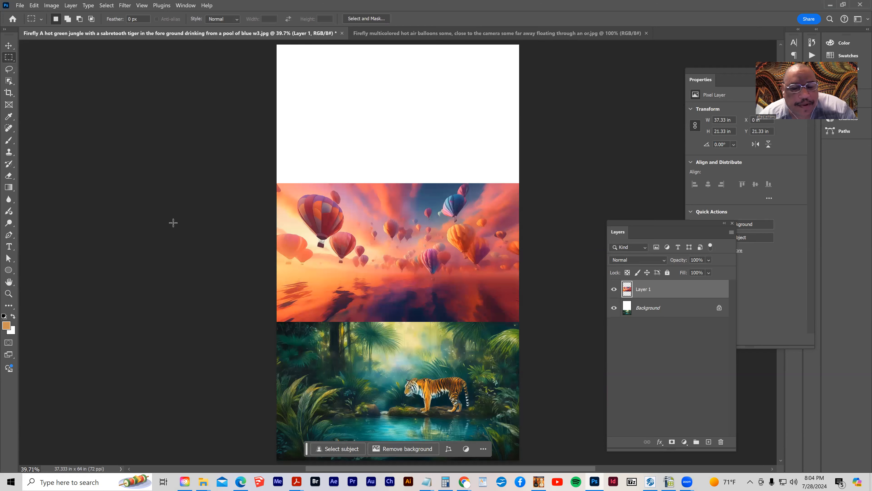
{"action": "mouse_move", "coordinate": [248, 263]}
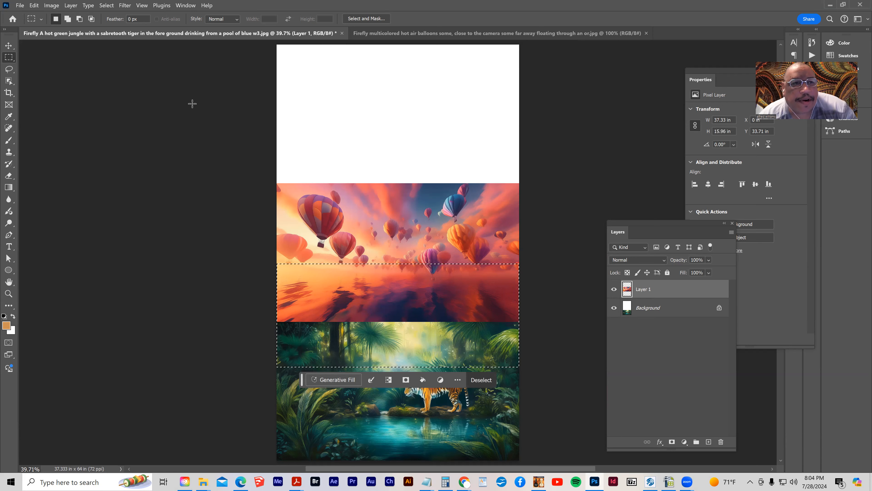
{"action": "left_click", "coordinate": [70, 5]}
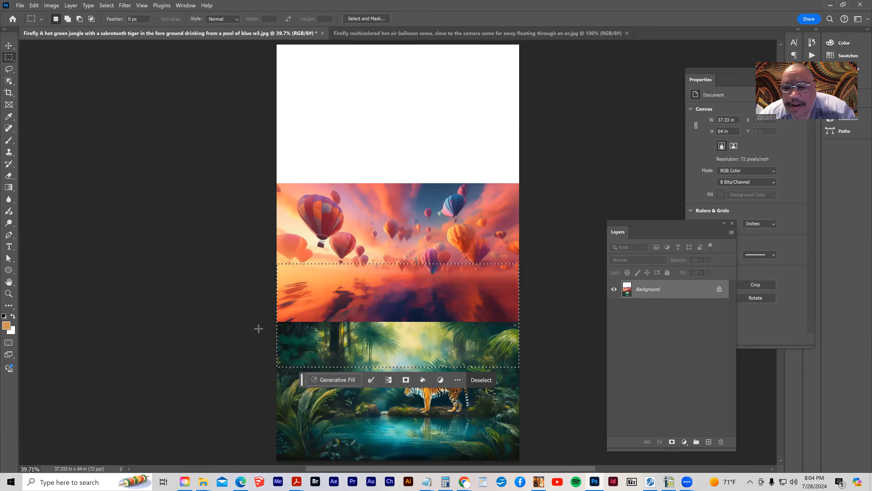
{"action": "left_click", "coordinate": [334, 379]}
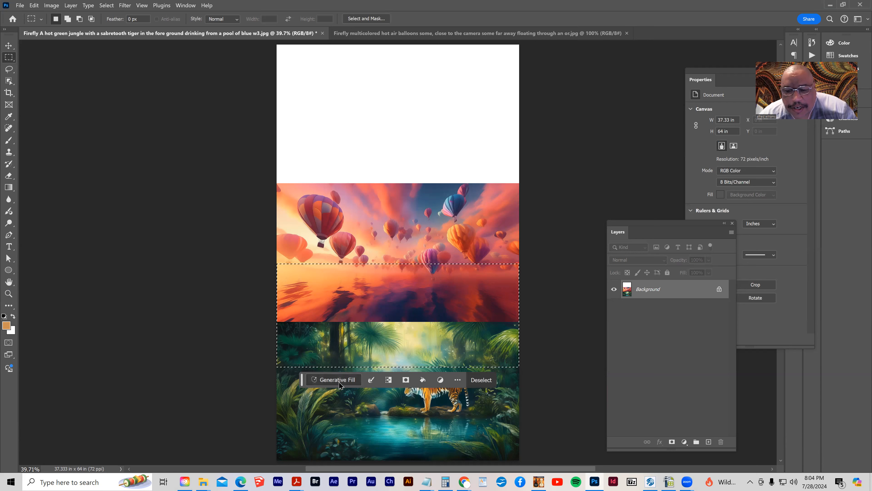
{"action": "left_click", "coordinate": [335, 380]}
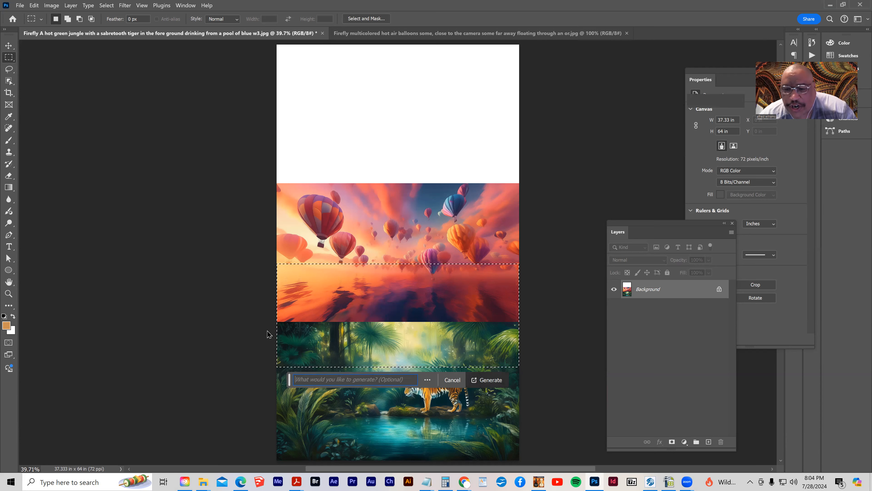
{"action": "left_click", "coordinate": [490, 380]}
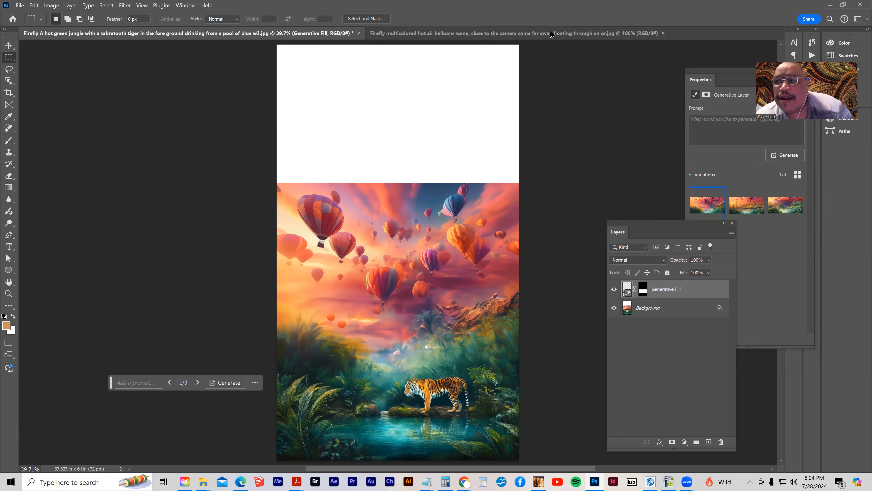
- Close the balloons document and start File > Open for the colorful far-reaches-of-space image
{"action": "left_click", "coordinate": [663, 32]}
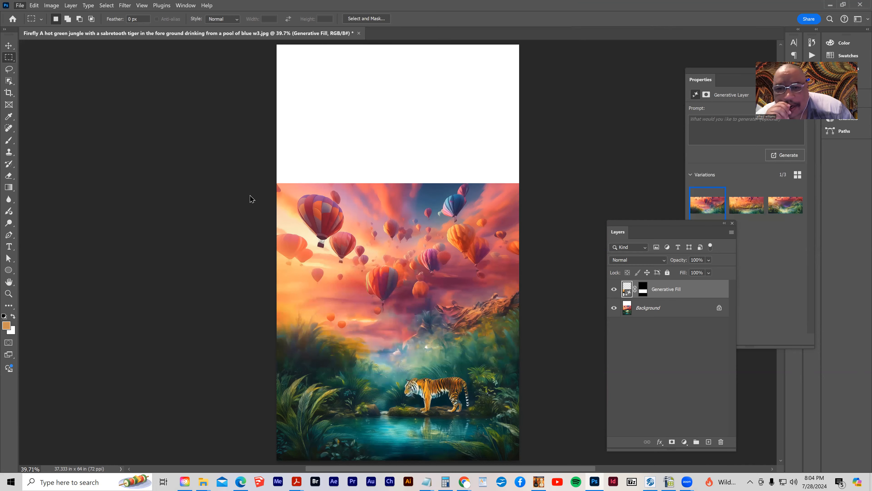
{"action": "left_click", "coordinate": [20, 5]}
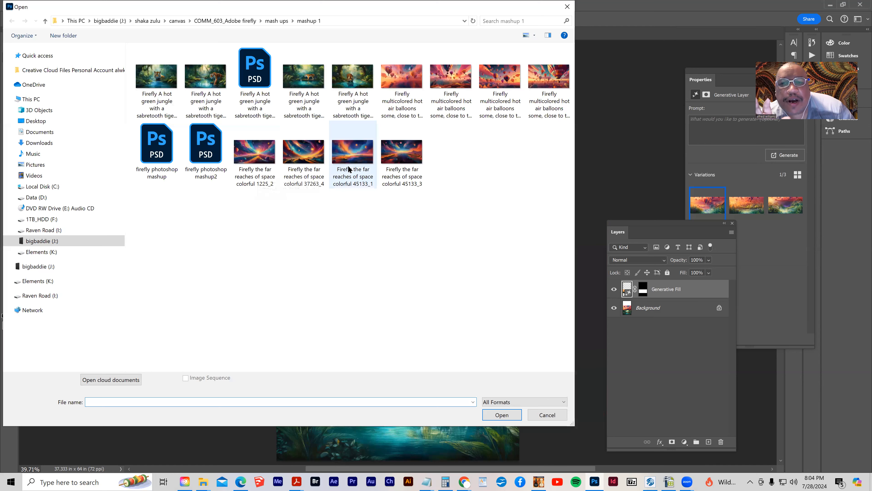
{"action": "mouse_move", "coordinate": [362, 158]}
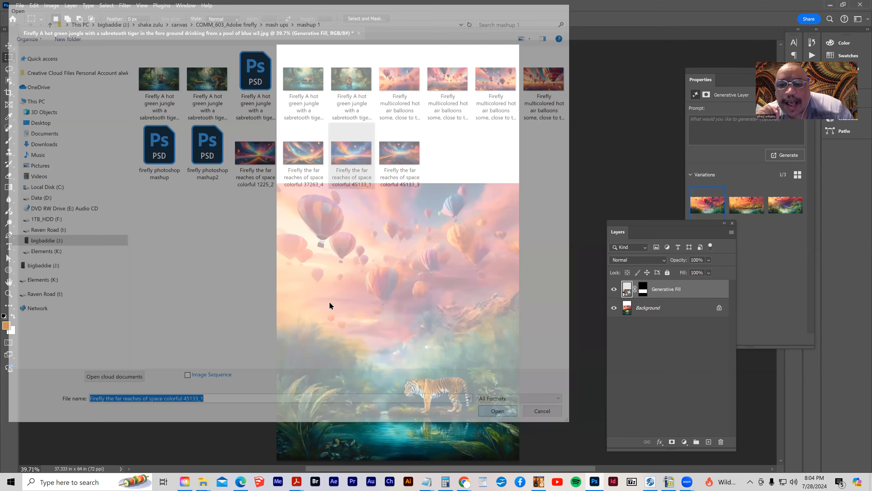
- Open the chosen space image and select all of it for copying
{"action": "left_click", "coordinate": [497, 411]}
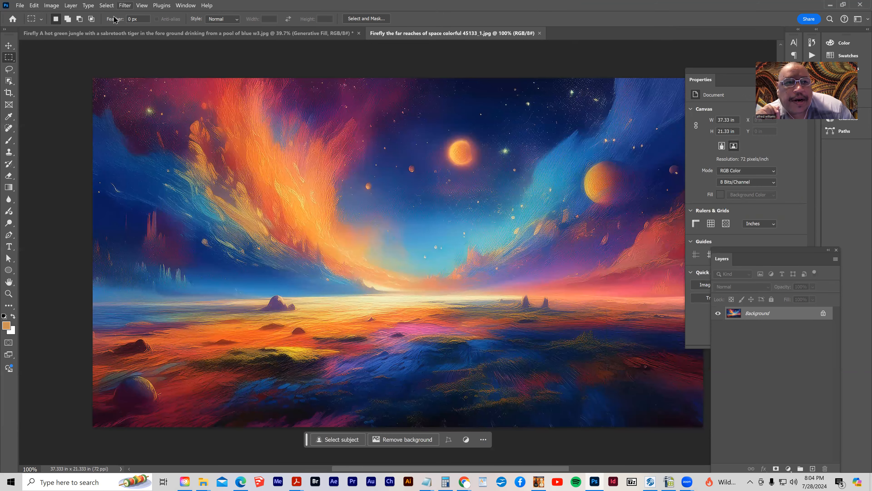
{"action": "key", "text": "ctrl+a"}
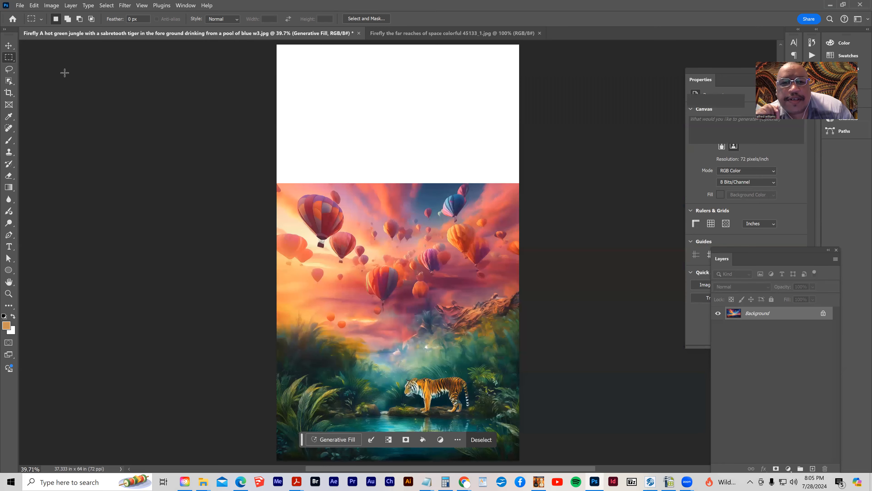
- Paste the space image at the top, keep its upper sky via Select > Inverse, and delete the lower strip
{"action": "left_click", "coordinate": [335, 439]}
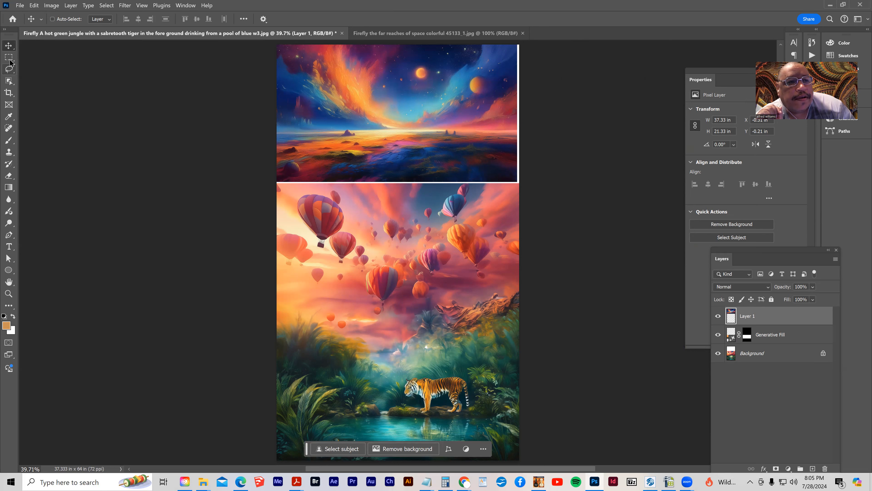
{"action": "left_click", "coordinate": [9, 59]}
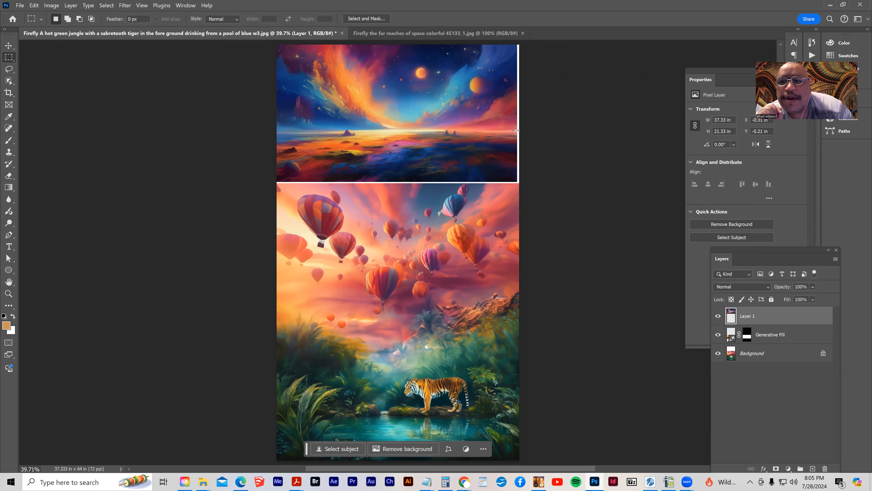
{"action": "left_click_drag", "start_coordinate": [279, 47], "coordinate": [515, 132]}
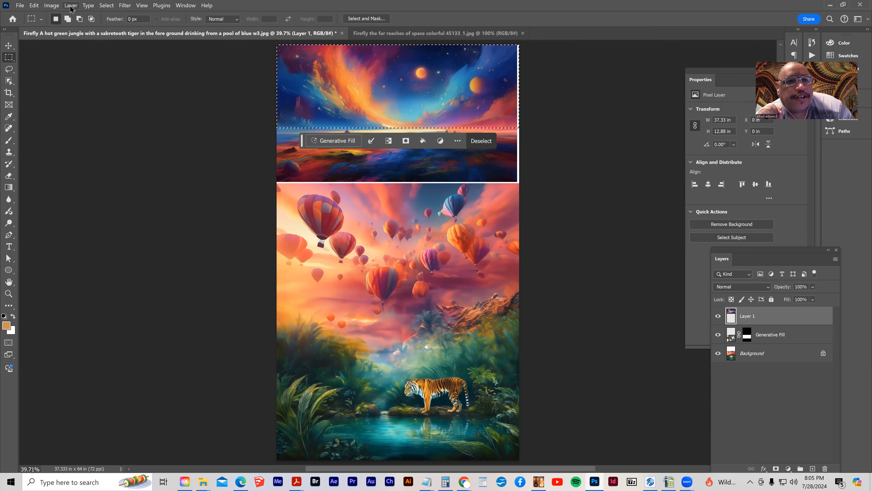
{"action": "left_click", "coordinate": [106, 5]}
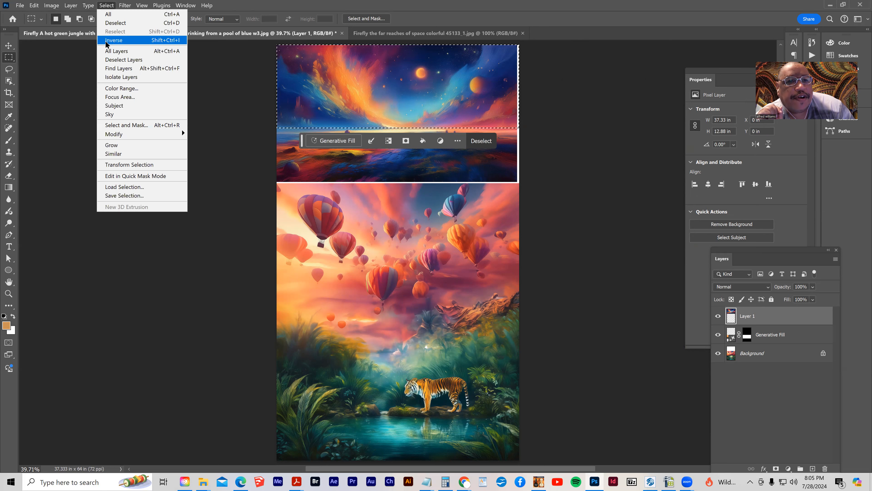
{"action": "left_click", "coordinate": [113, 40]}
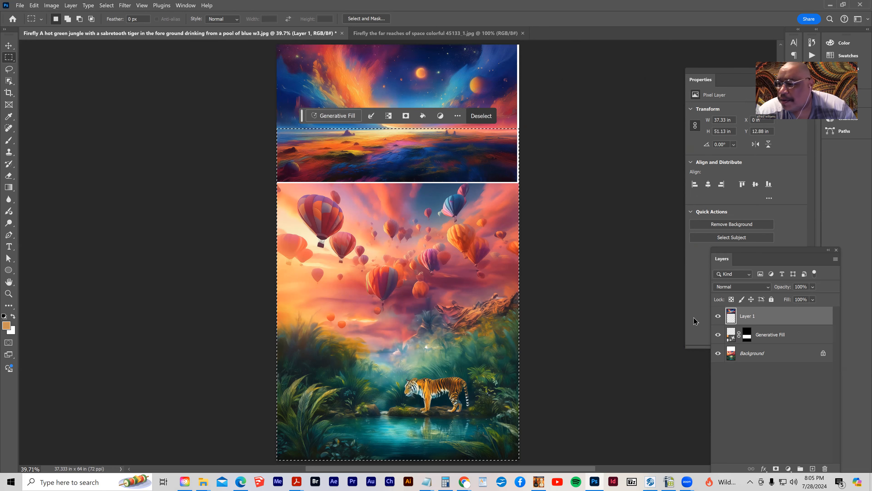
{"action": "key", "text": "Delete"}
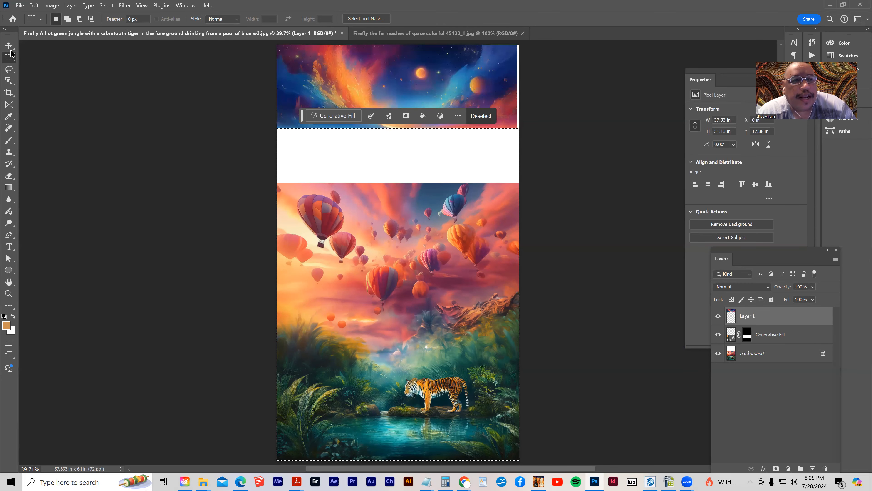
- Move the trimmed sky layer down and Free Transform it to fill the canvas top to the balloons
{"action": "left_click", "coordinate": [9, 46]}
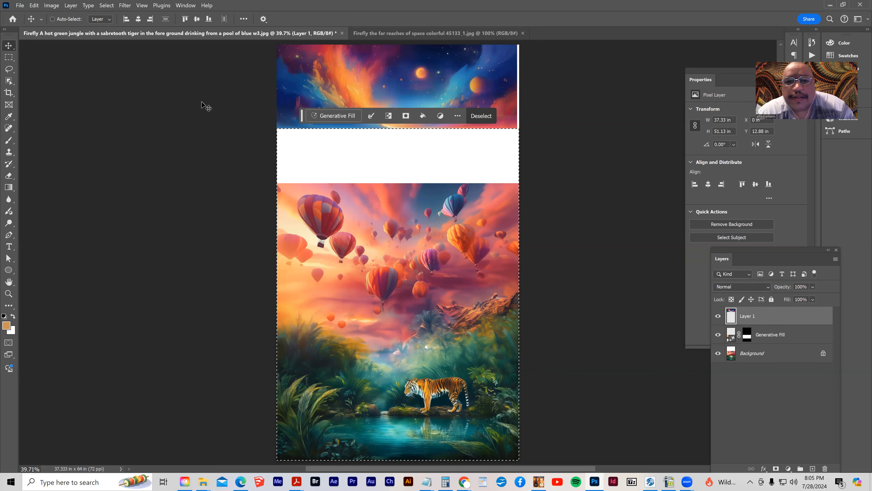
{"action": "left_click", "coordinate": [106, 5]}
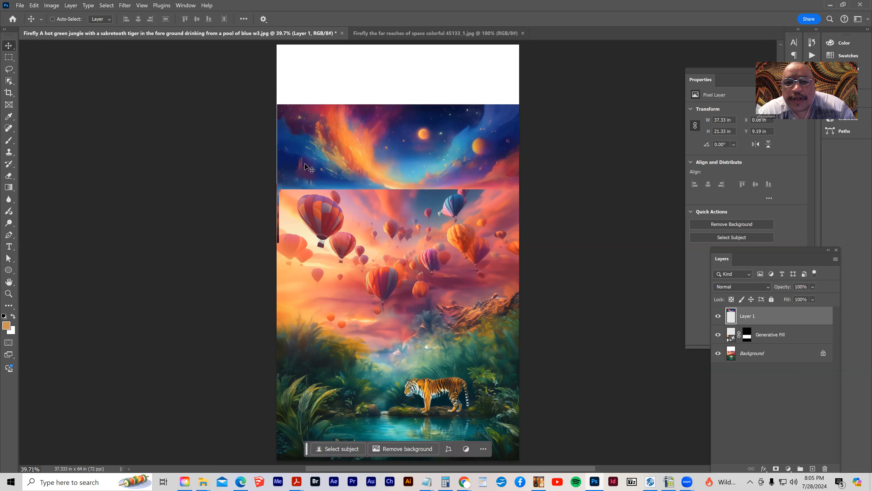
{"action": "left_click", "coordinate": [770, 335]}
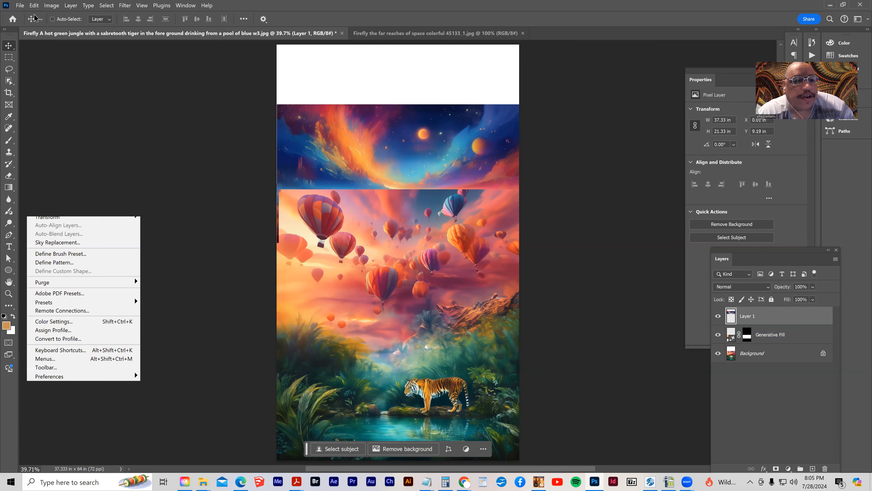
{"action": "left_click", "coordinate": [34, 5]}
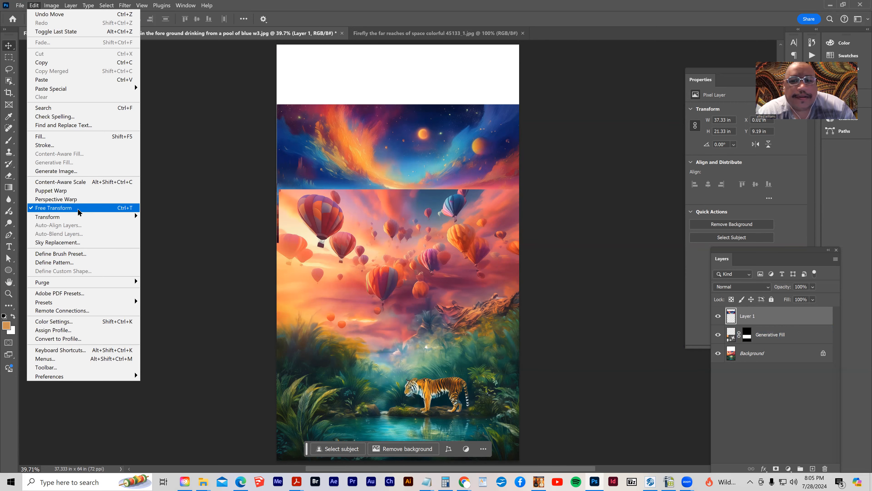
{"action": "left_click", "coordinate": [54, 207]}
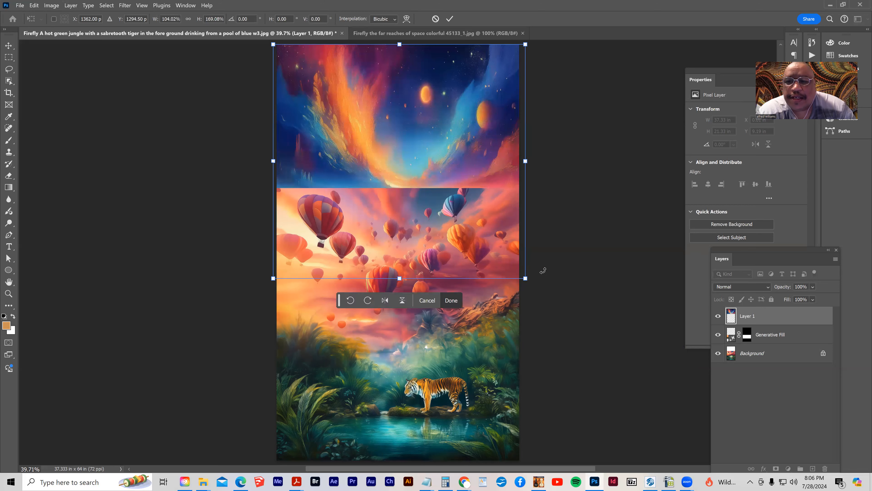
{"action": "left_click", "coordinate": [451, 300]}
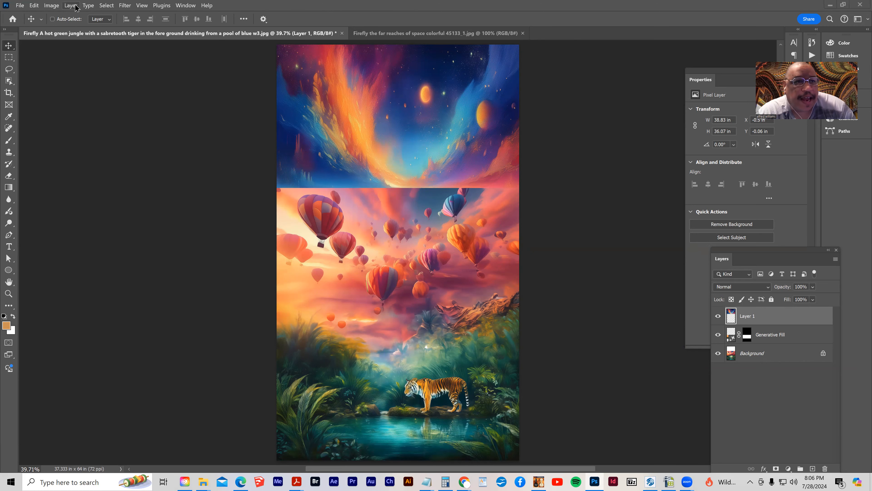
- Flatten all layers into a single background via Layer > Flatten Image
{"action": "left_click", "coordinate": [69, 5]}
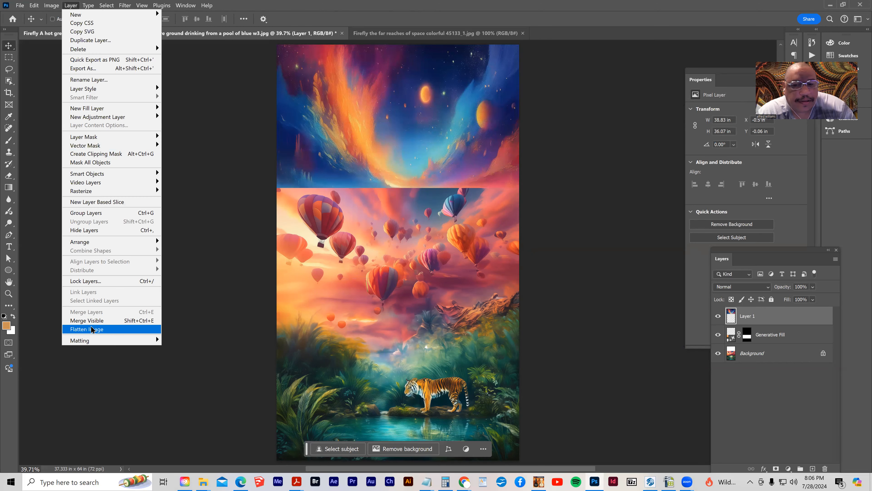
{"action": "left_click", "coordinate": [86, 329]}
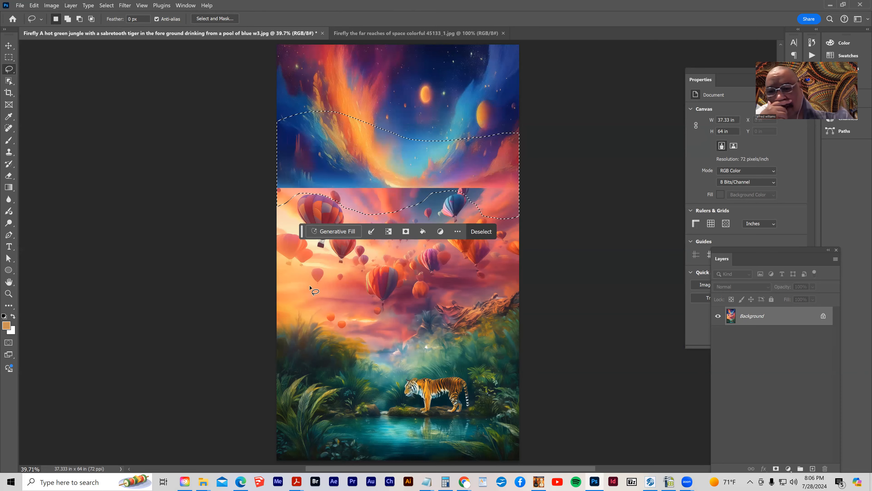
{"action": "mouse_move", "coordinate": [259, 287]}
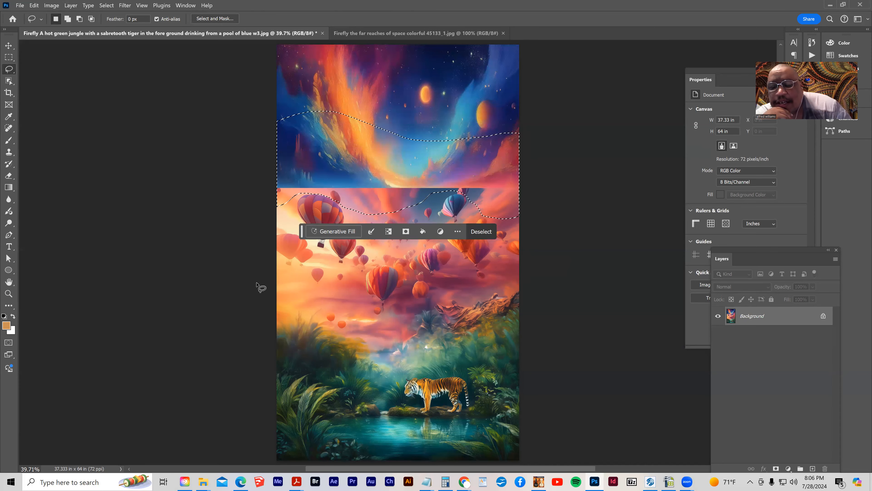
- Generatively fill the sky-to-balloons seam and, after comparing variations one and three, keep the first
{"action": "left_click", "coordinate": [333, 231]}
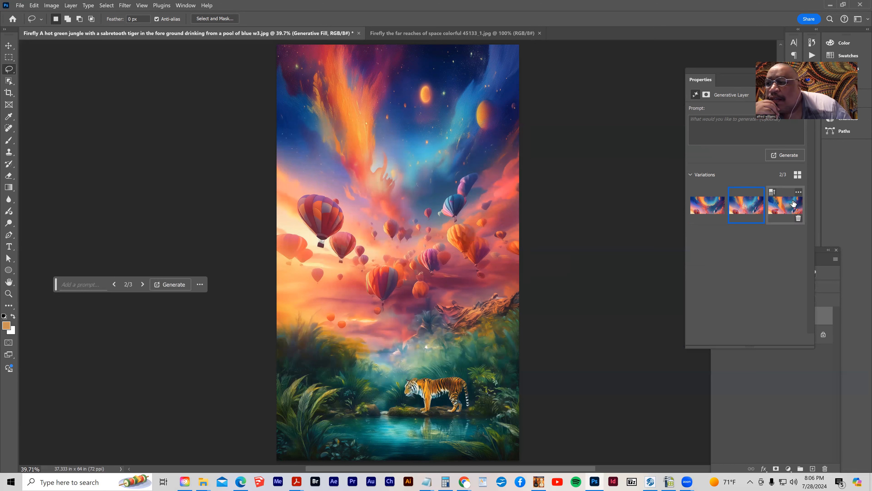
{"action": "left_click", "coordinate": [785, 205]}
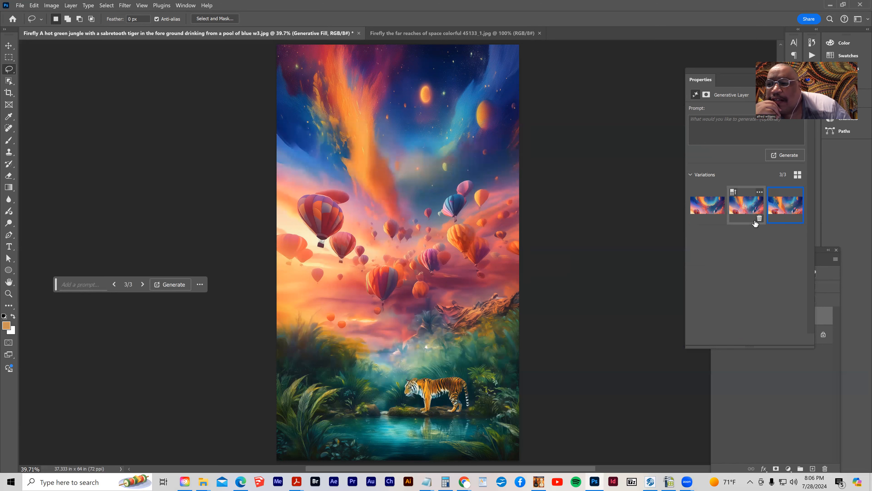
{"action": "left_click", "coordinate": [707, 205]}
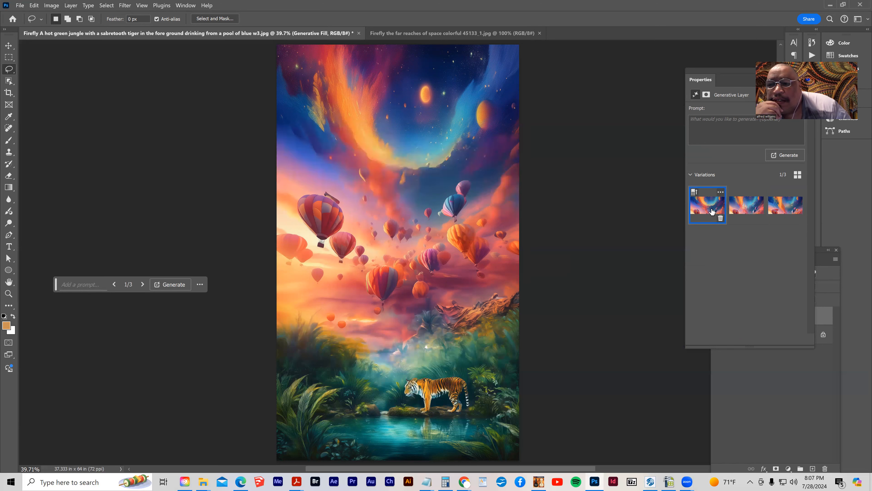
{"action": "mouse_move", "coordinate": [784, 224]}
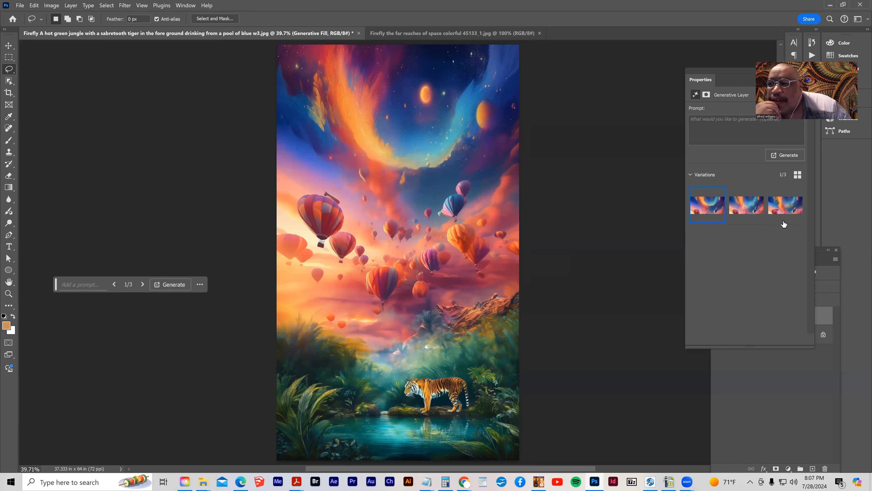
{"action": "left_click", "coordinate": [785, 205]}
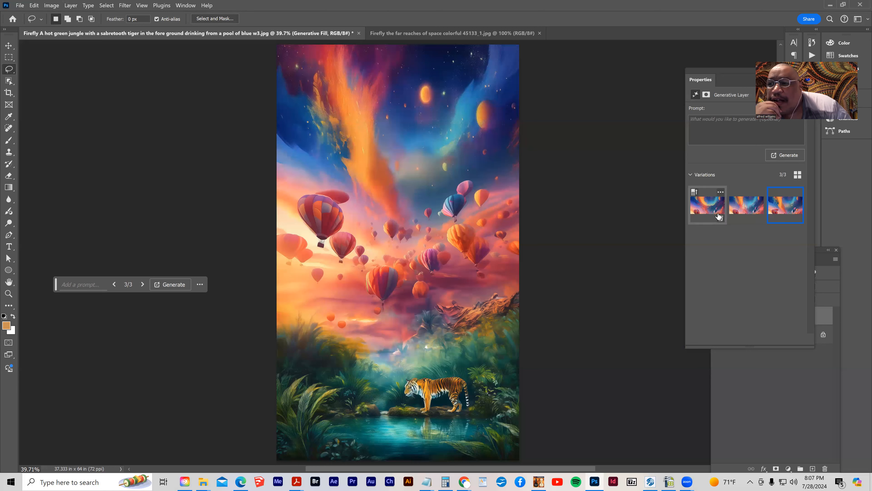
{"action": "left_click", "coordinate": [707, 205]}
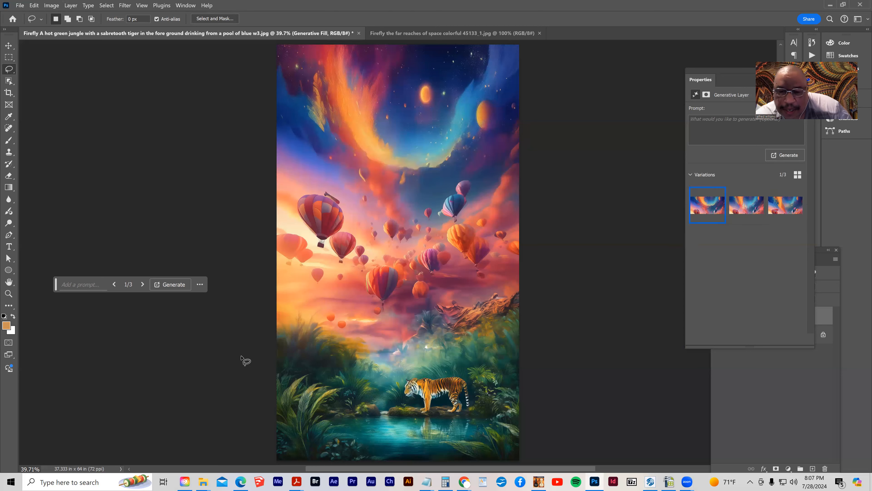